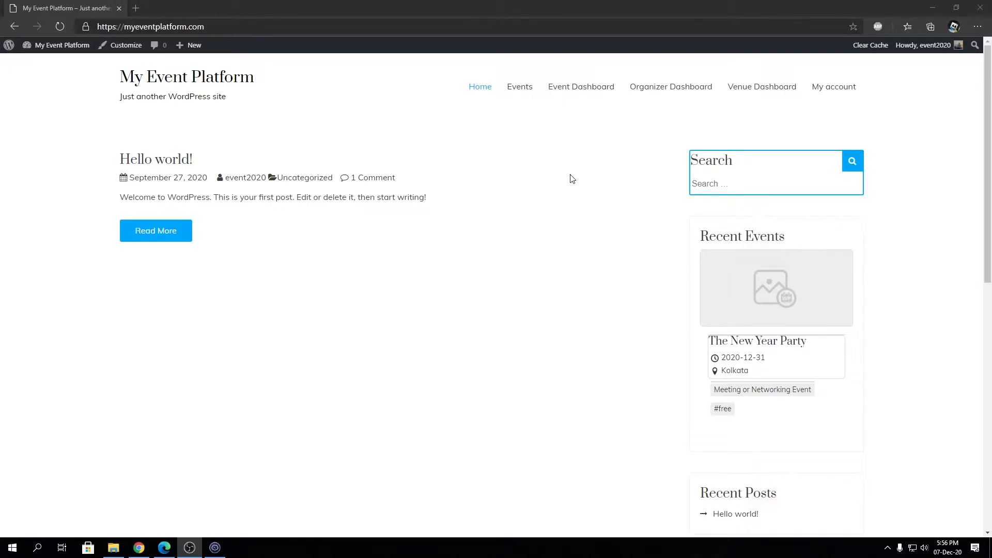
# Step: Go to the Event Dashboard and start posting a new event
pyautogui.click(580, 87)
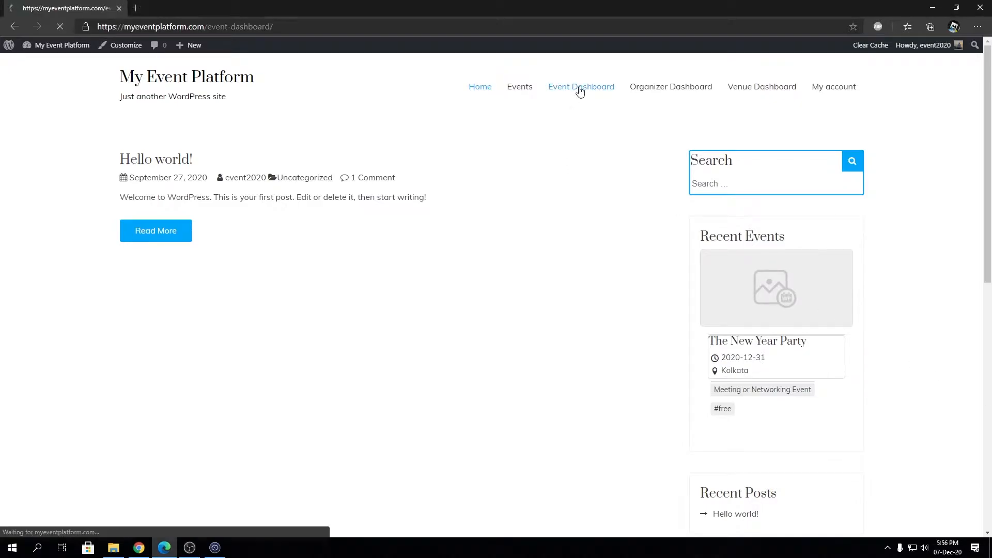
pyautogui.click(580, 87)
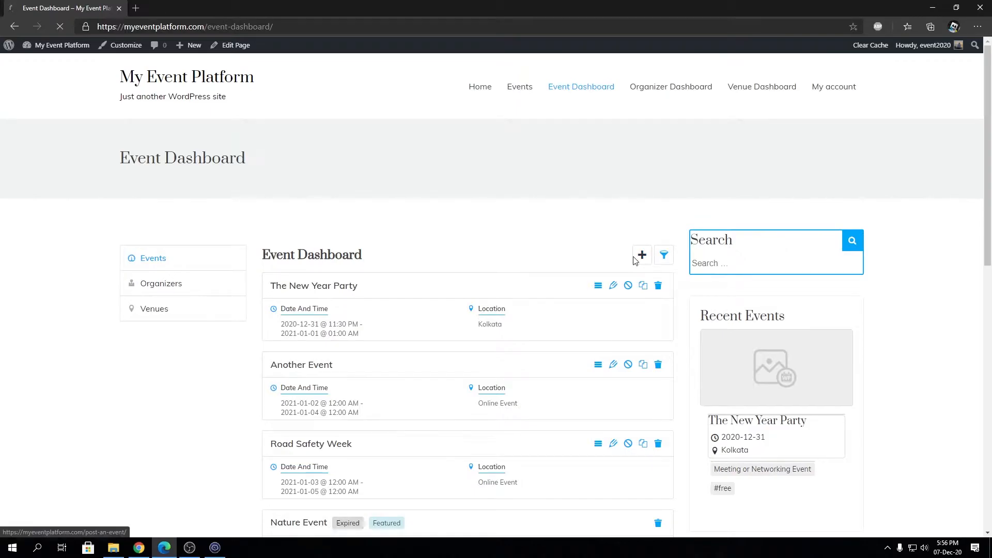
pyautogui.click(641, 255)
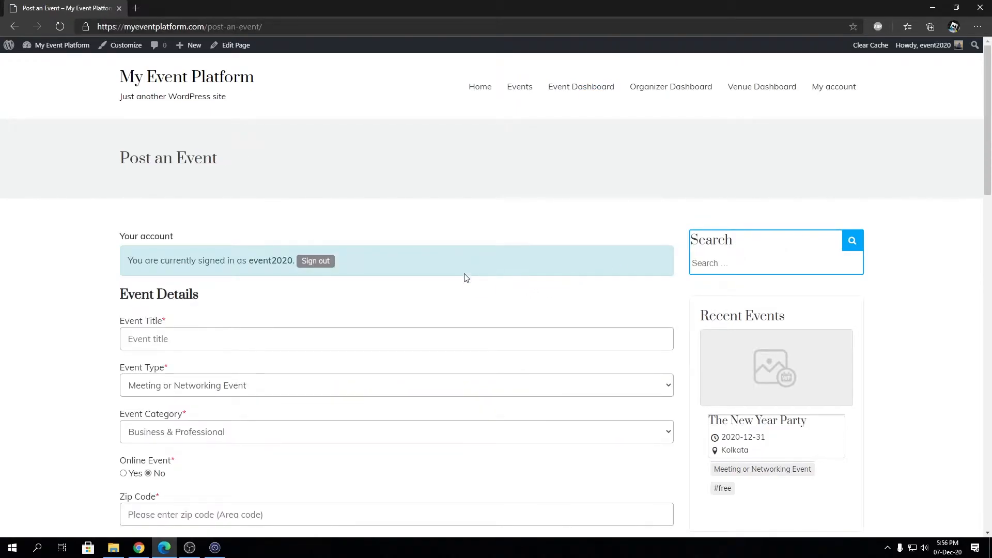
pyautogui.moveTo(462, 283)
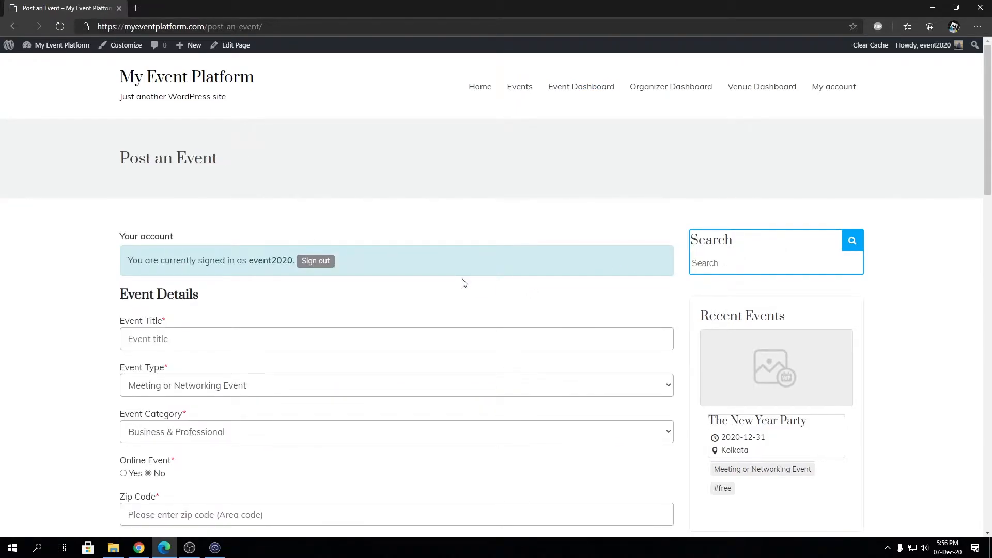
# Step: Fill the event as Online, with description, dates, country India and Awesome Organizer, down to Preview
pyautogui.scroll(-3)
pyautogui.write('An test even')
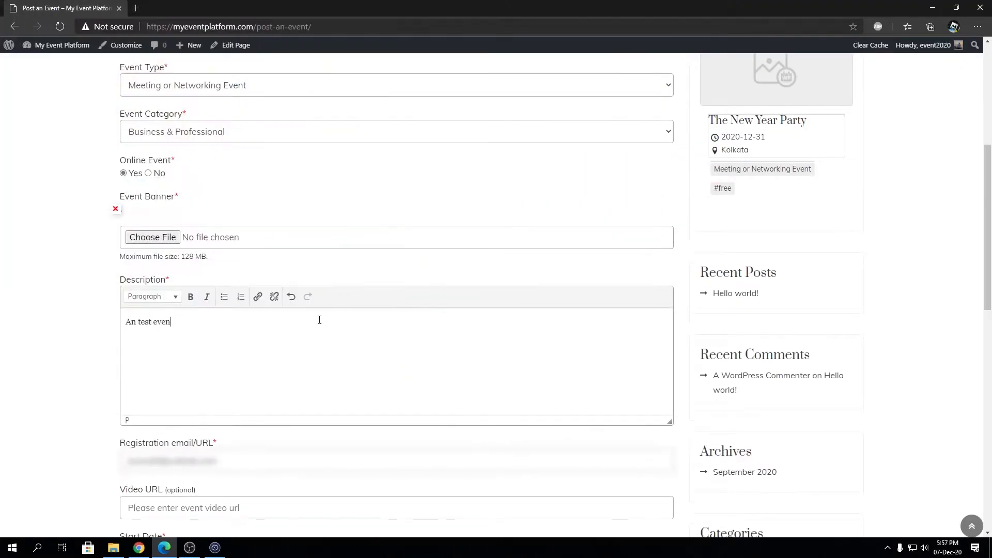
pyautogui.scroll(-3)
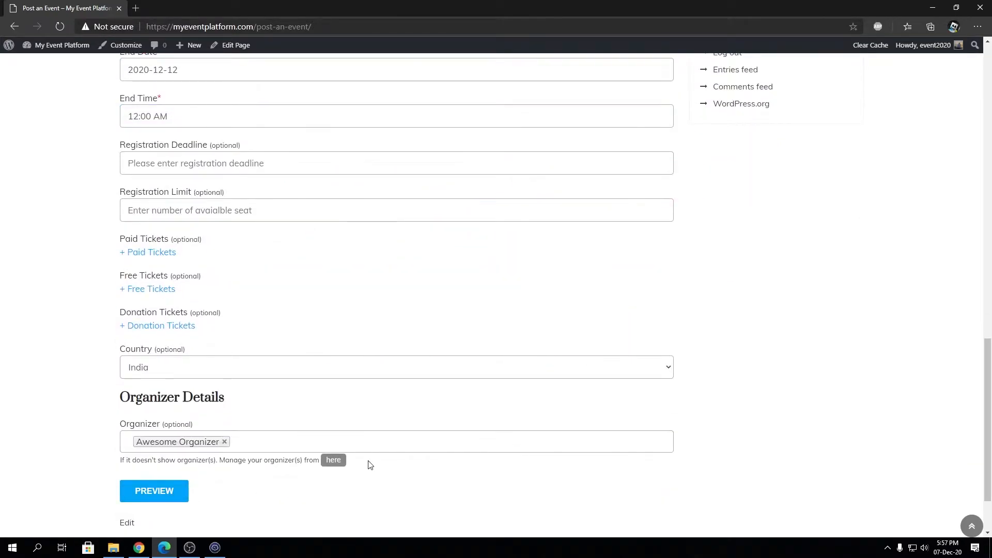
pyautogui.moveTo(261, 239)
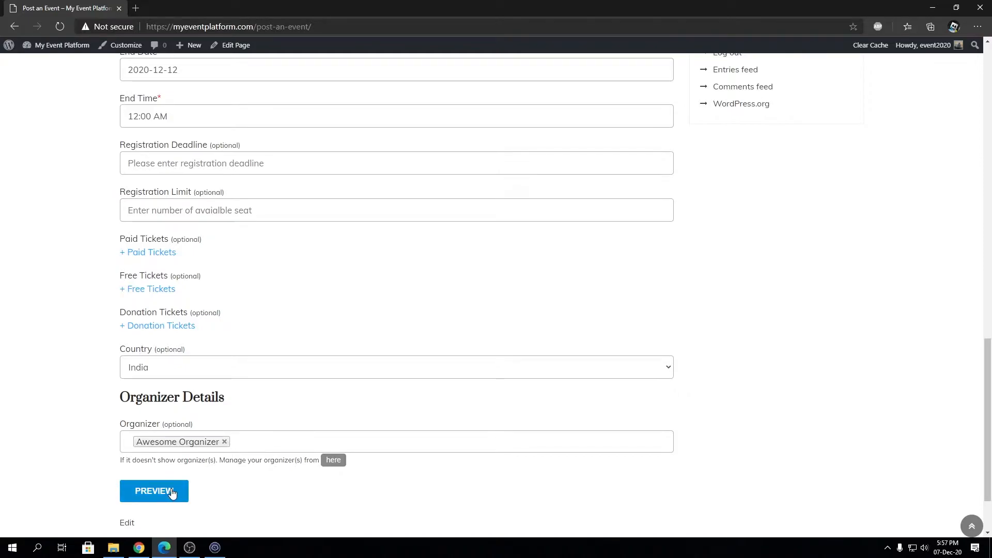
pyautogui.moveTo(181, 493)
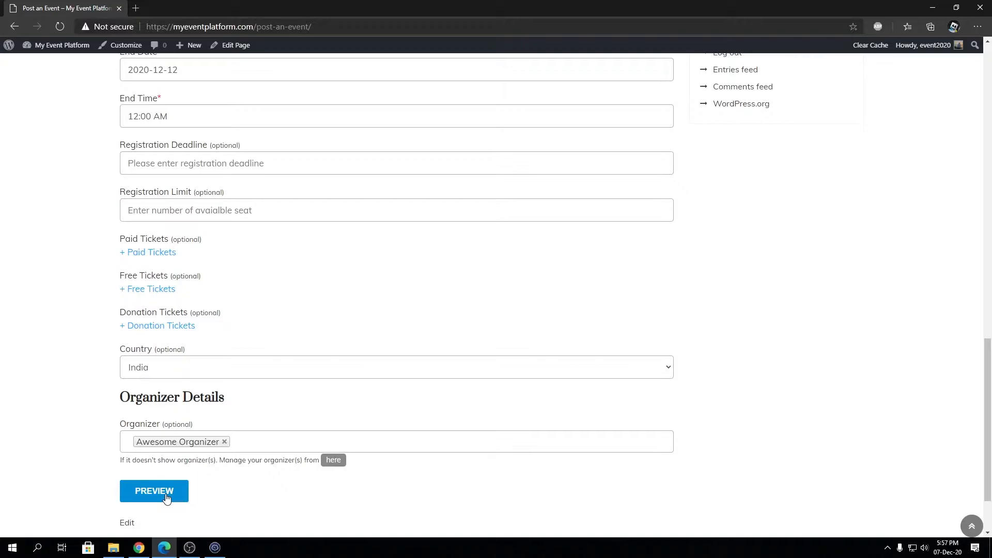
pyautogui.click(154, 490)
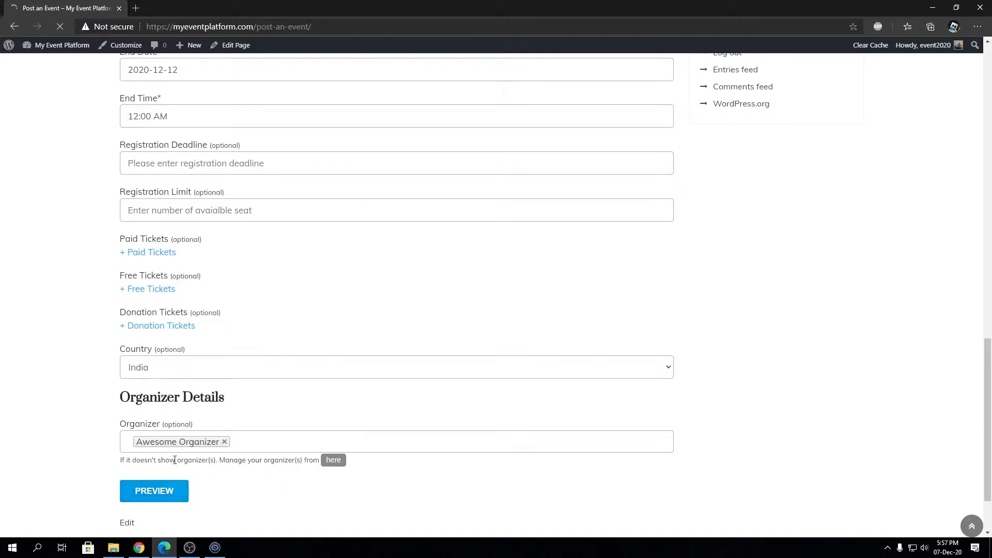
pyautogui.click(154, 489)
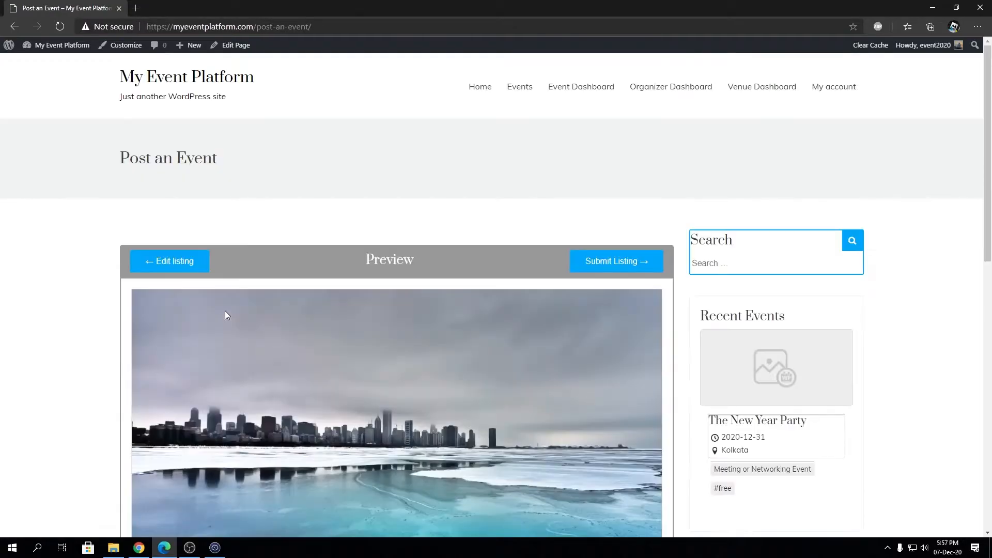
pyautogui.scroll(-3)
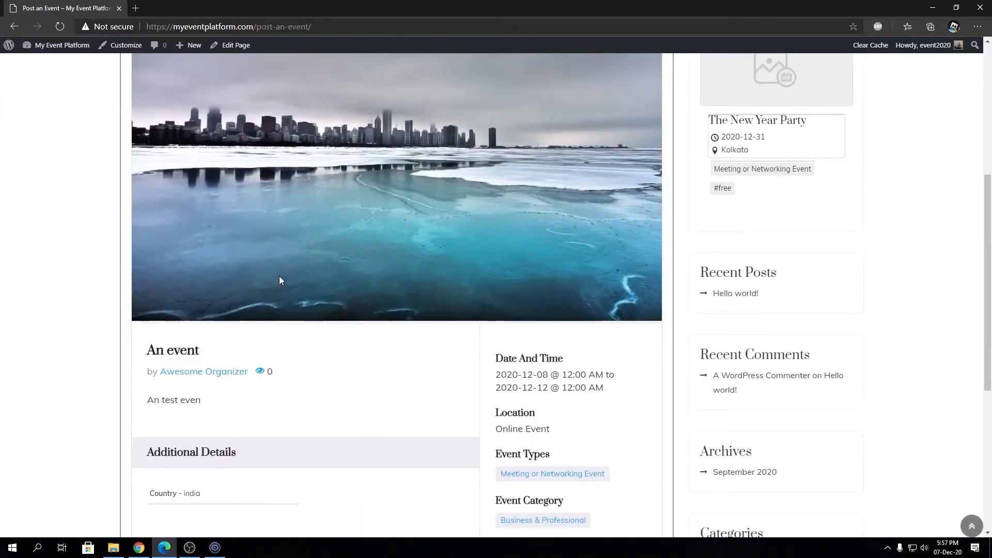
pyautogui.scroll(-3)
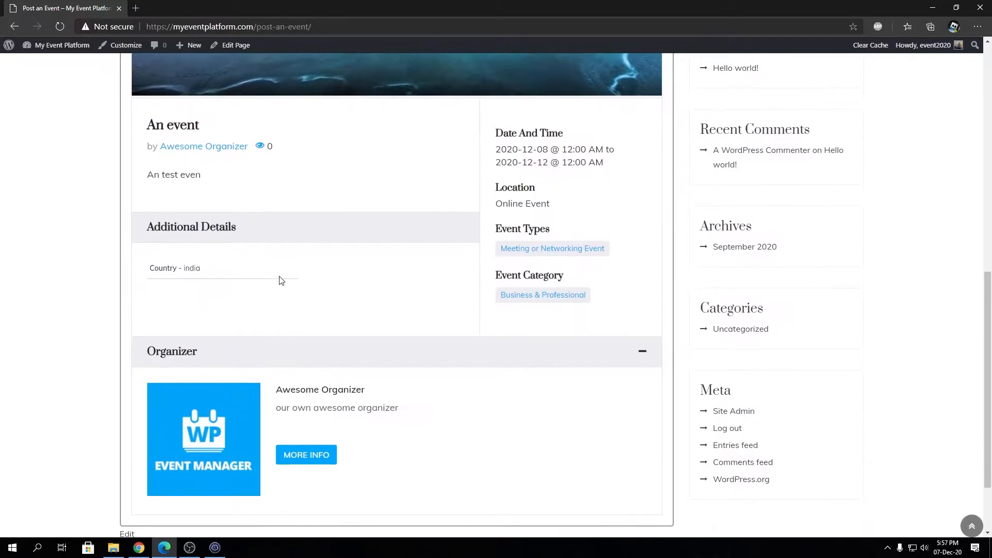
pyautogui.moveTo(423, 262)
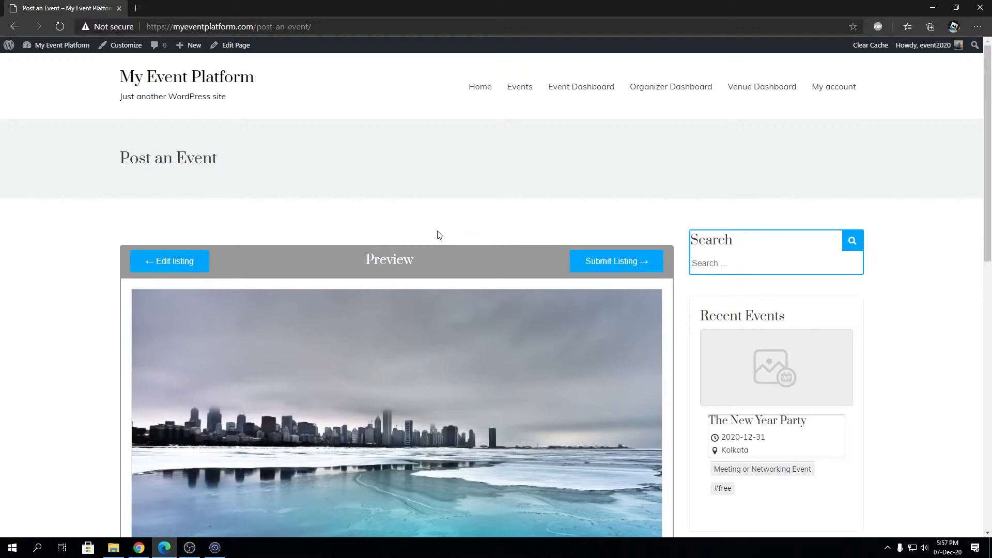
pyautogui.click(169, 261)
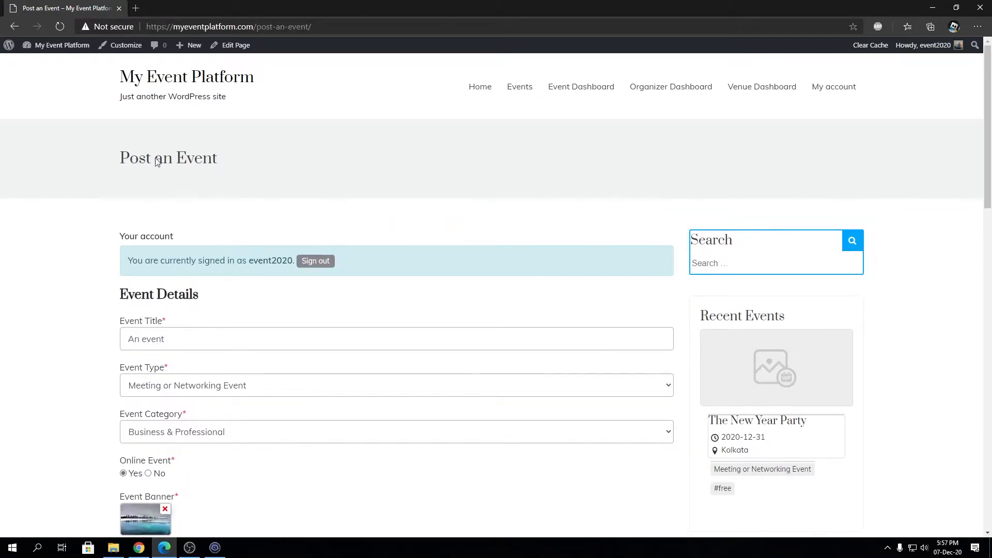
# Step: Reach the admin dashboard in a new tab and go to Appearance > Theme Editor for the Event Listing theme
pyautogui.click(61, 44)
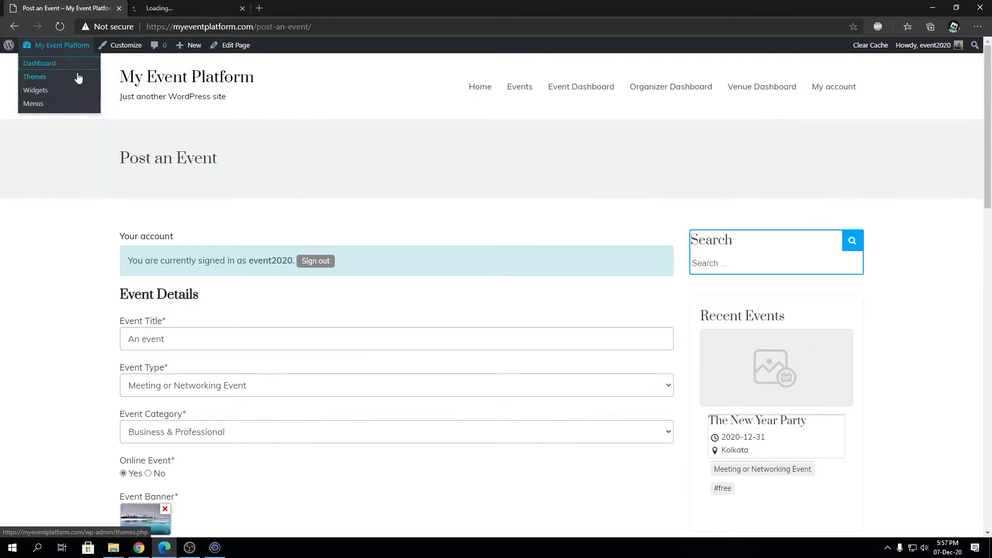
pyautogui.click(39, 63)
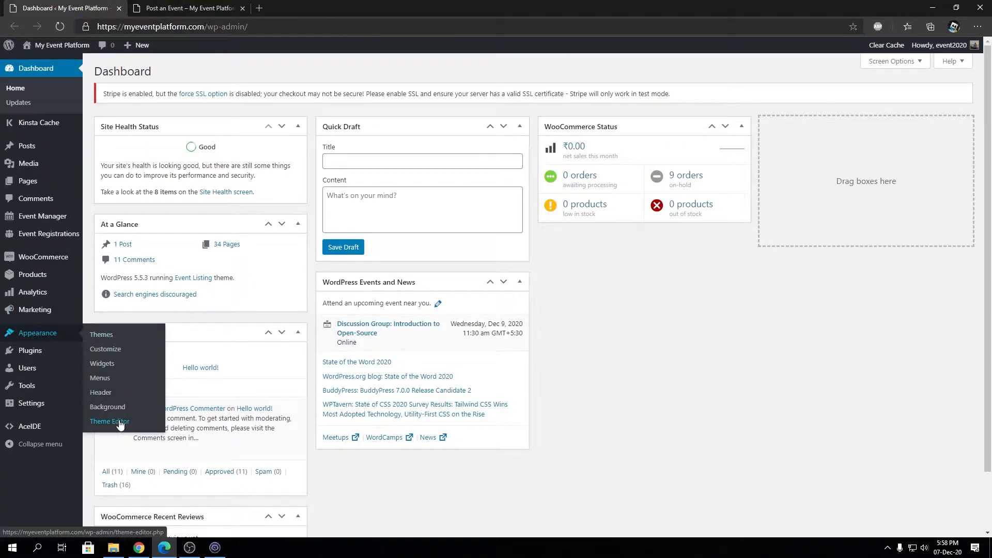
pyautogui.click(108, 421)
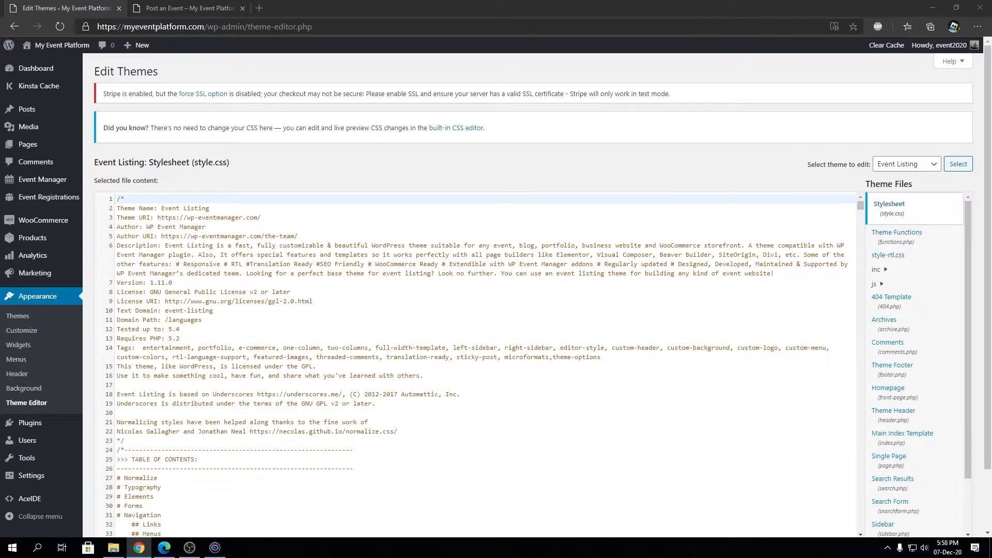
# Step: Paste the preview-removal, button-text and direct-publish snippets at the end of functions.php
pyautogui.scroll(-3)
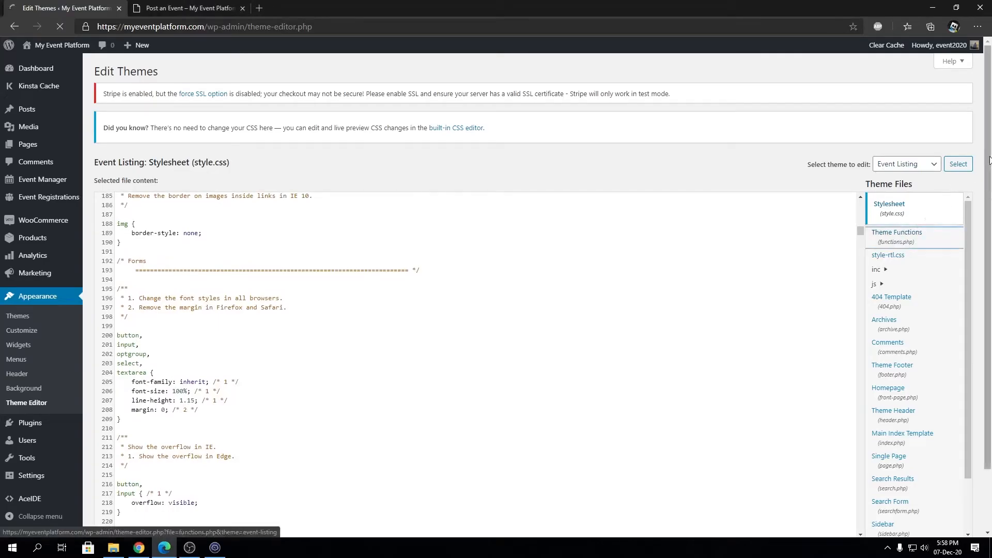
pyautogui.click(896, 236)
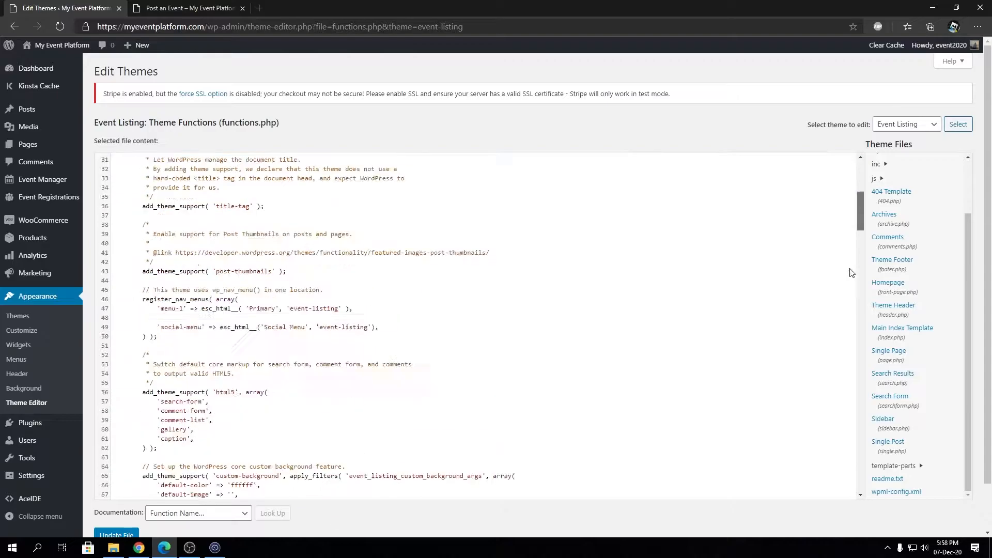
pyautogui.scroll(-3)
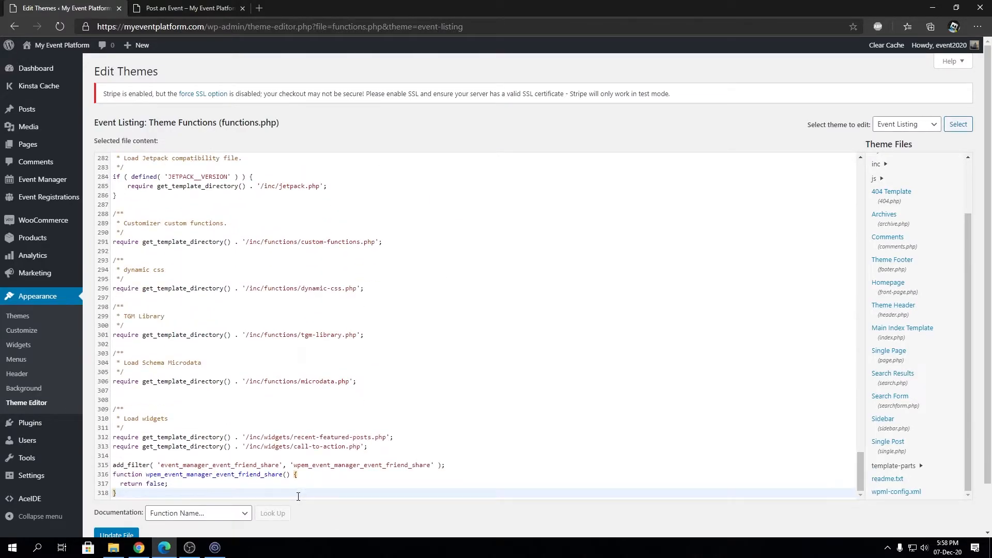
pyautogui.scroll(-3)
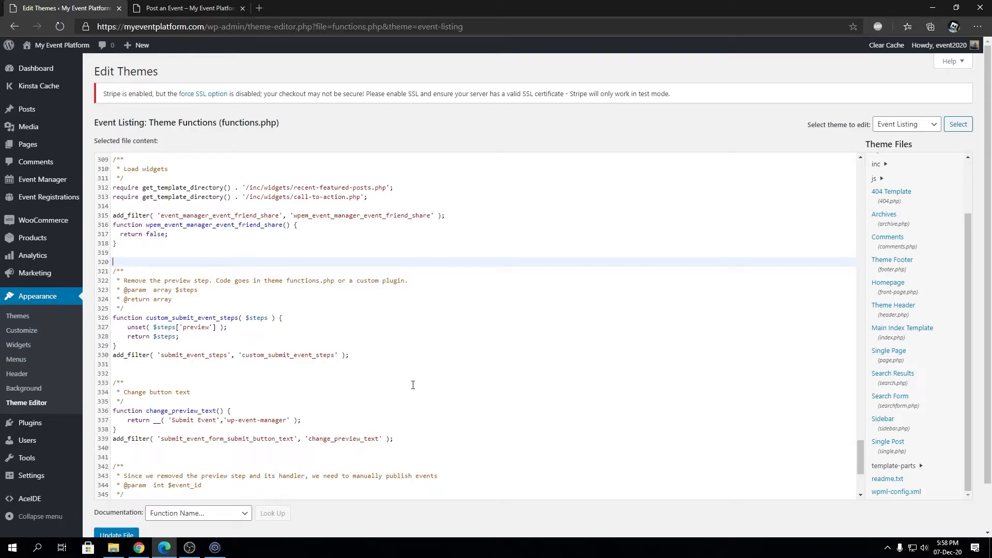
pyautogui.scroll(-3)
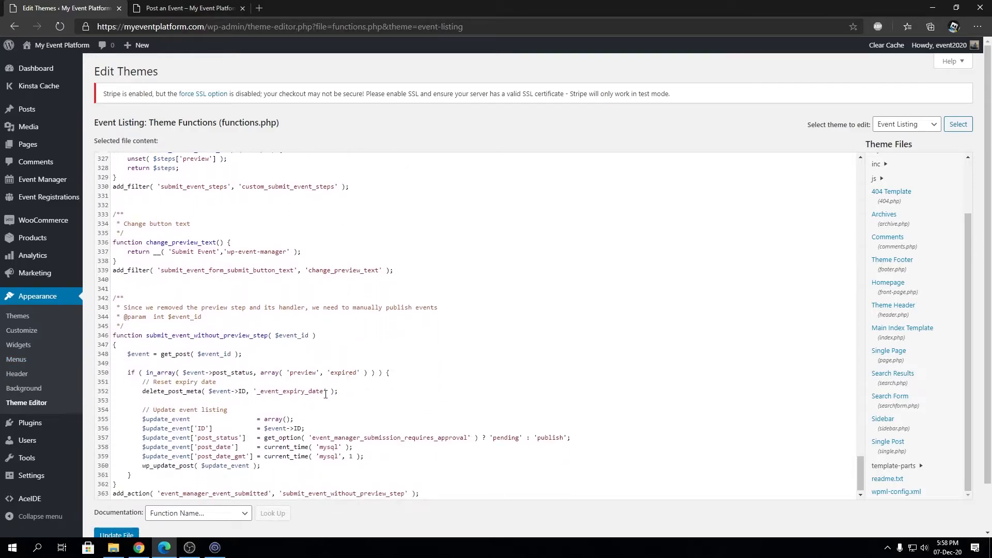
pyautogui.click(420, 492)
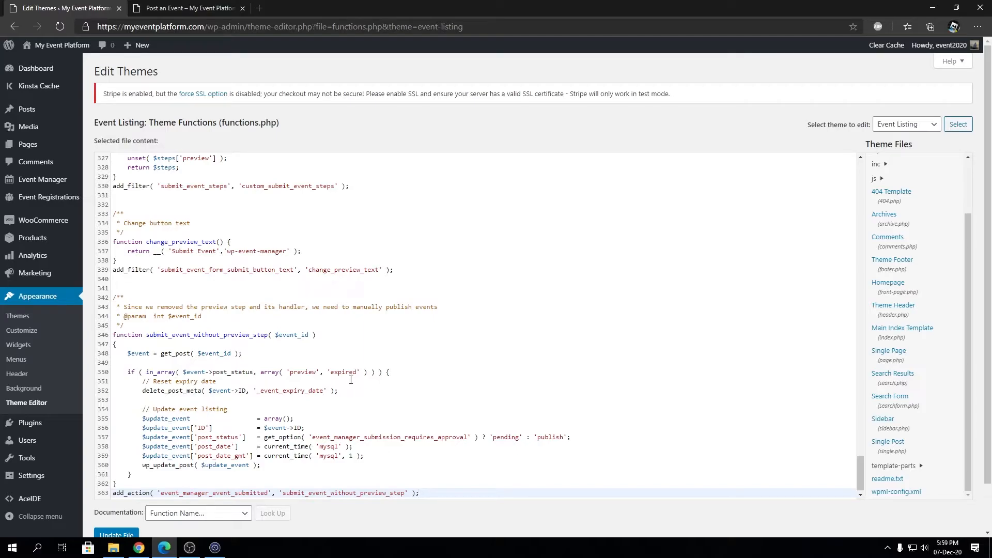
pyautogui.moveTo(125, 540)
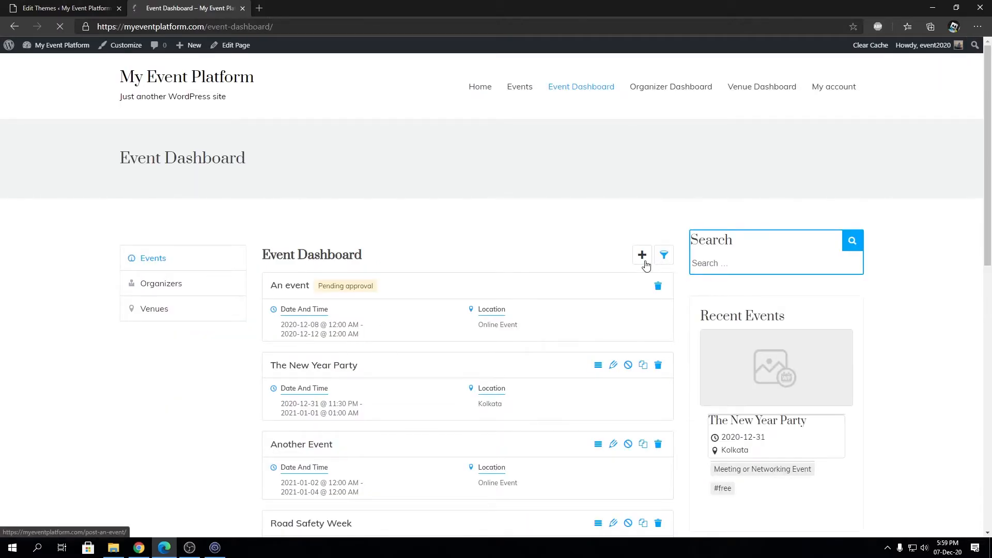
# Step: Start a new event titled Another Event from the Event Dashboard
pyautogui.click(642, 255)
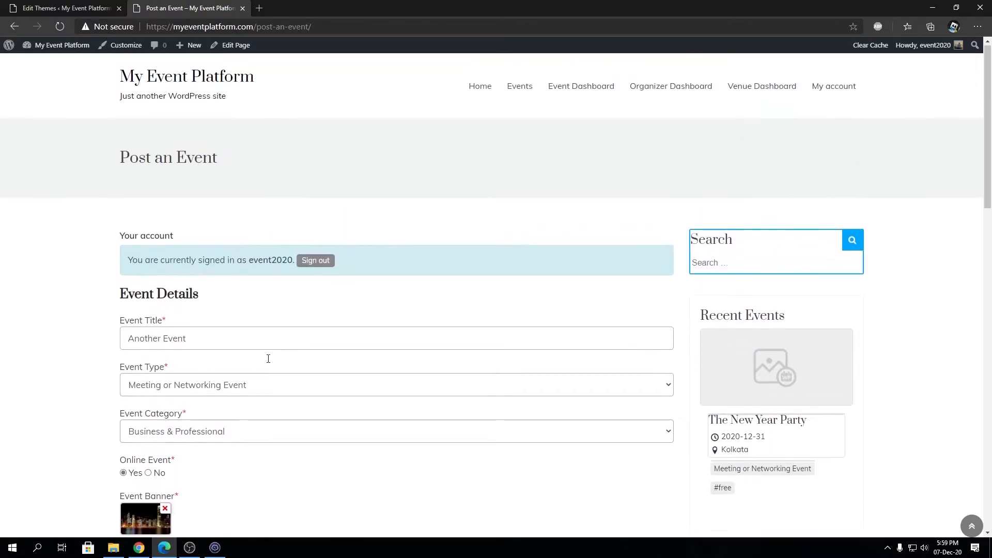
# Step: Scroll to the form's end showing India, Awesome Organizer and a Submit Event button instead of Preview
pyautogui.scroll(-3)
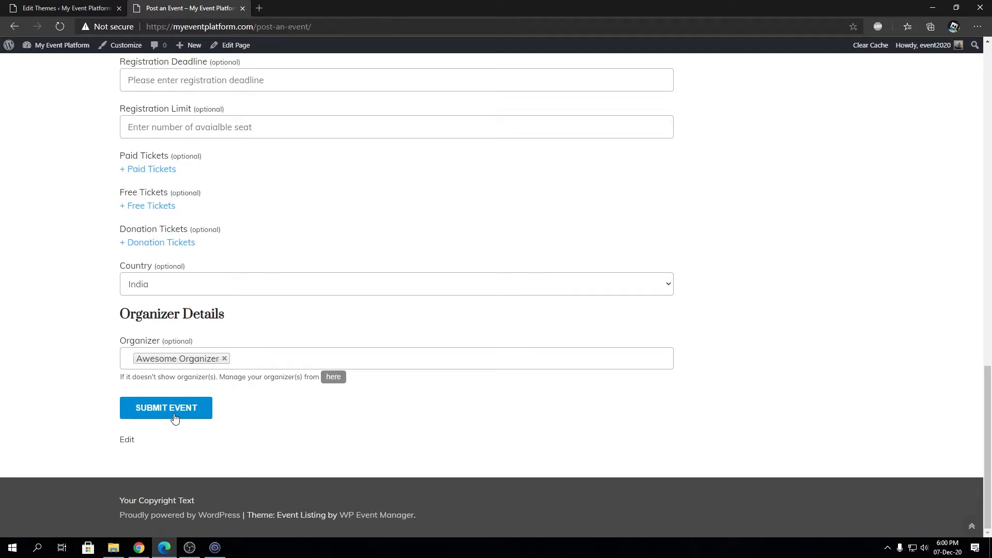
# Step: Submit the event straight to the approval success notice, then return to the functions.php editor tab
pyautogui.click(165, 407)
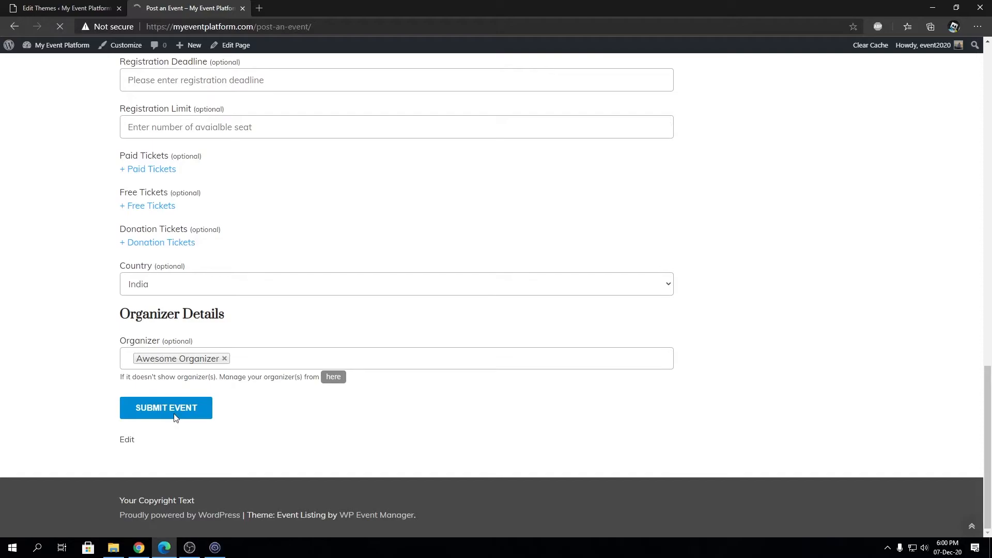
pyautogui.click(165, 407)
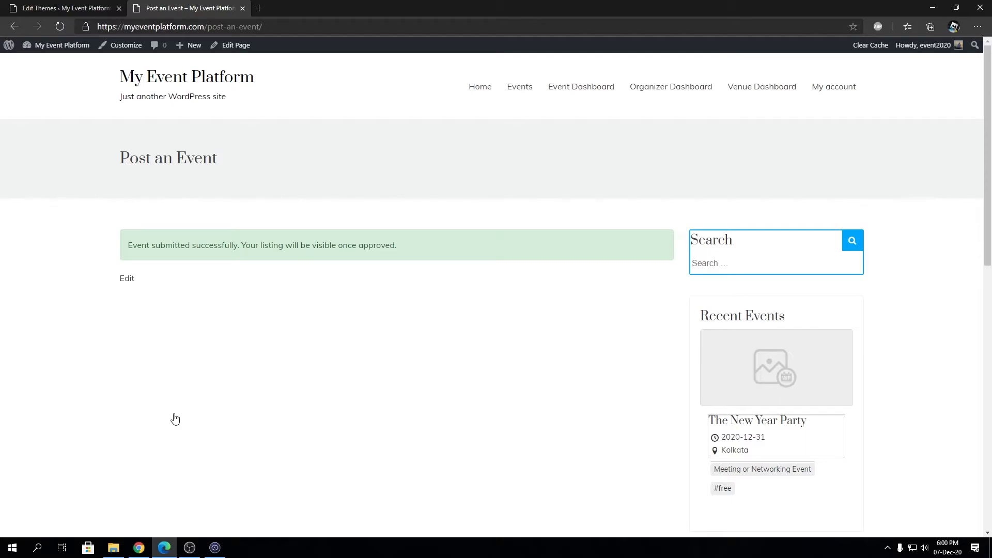
pyautogui.moveTo(438, 221)
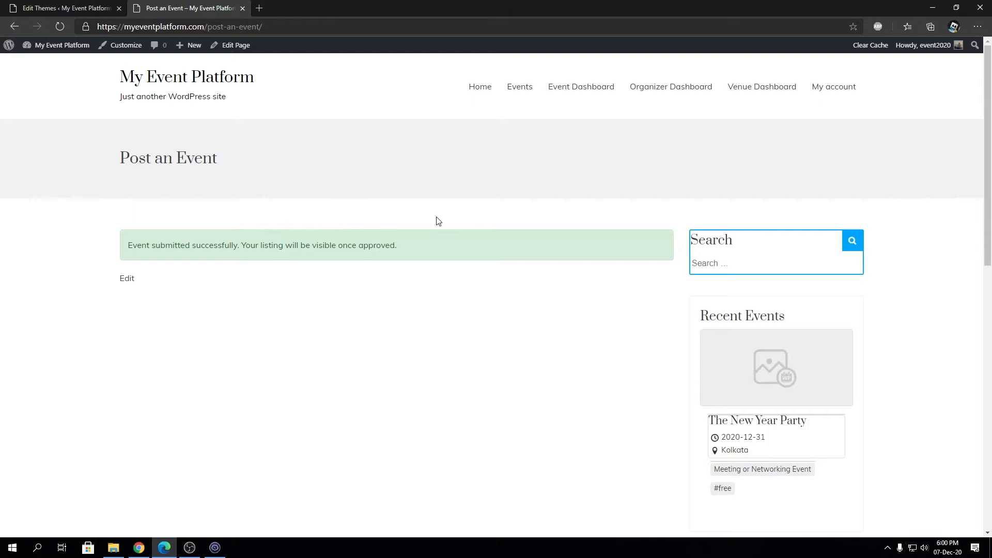
pyautogui.click(60, 7)
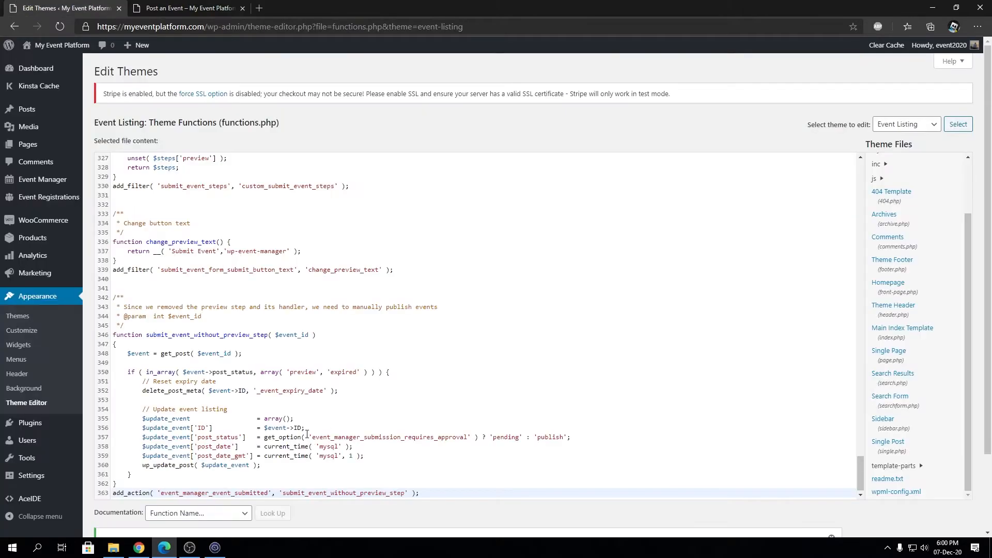
pyautogui.click(187, 7)
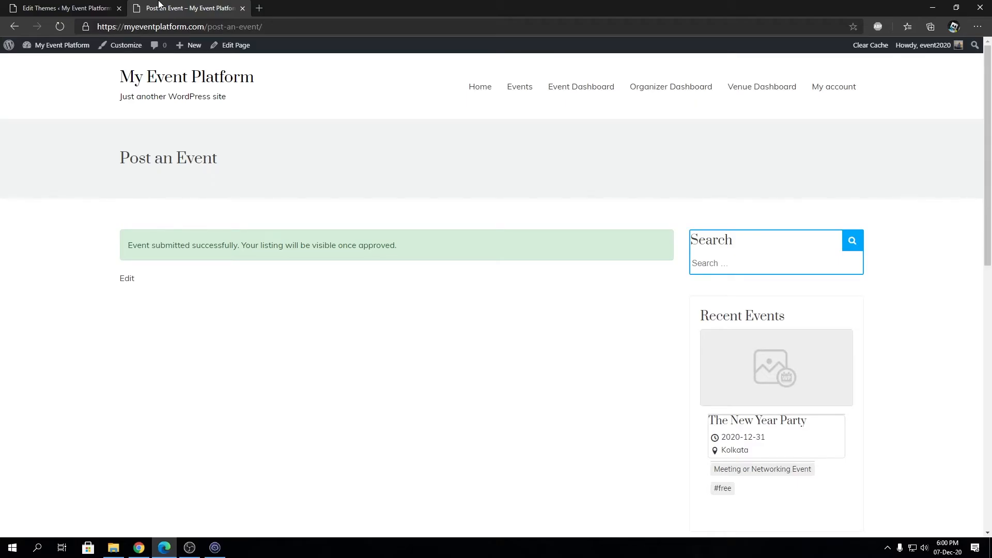
pyautogui.click(63, 7)
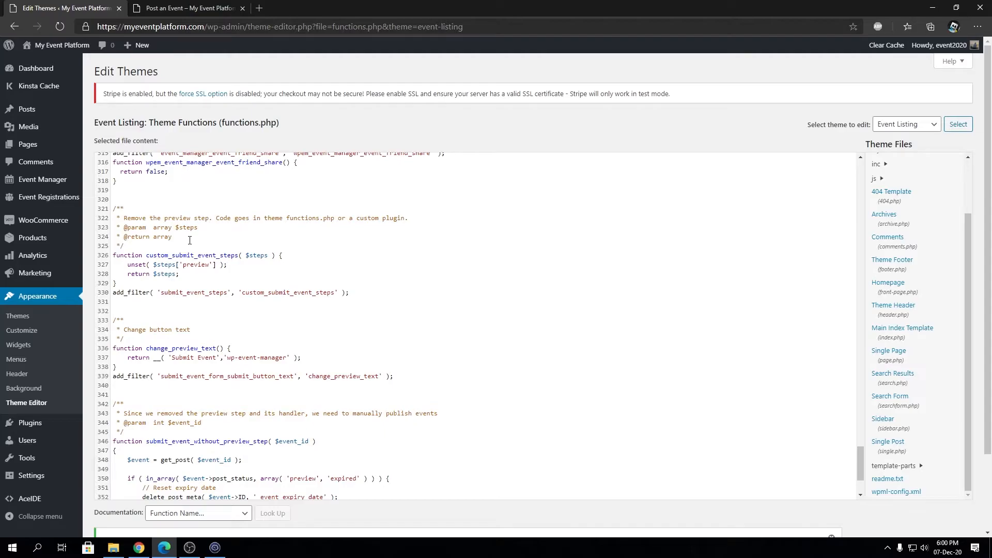
pyautogui.doubleClick(192, 256)
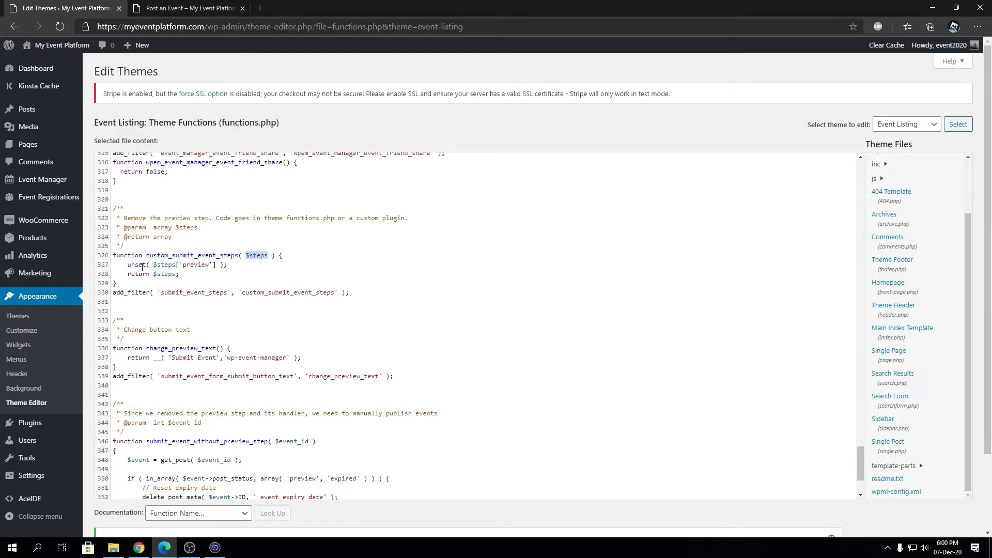
pyautogui.doubleClick(196, 264)
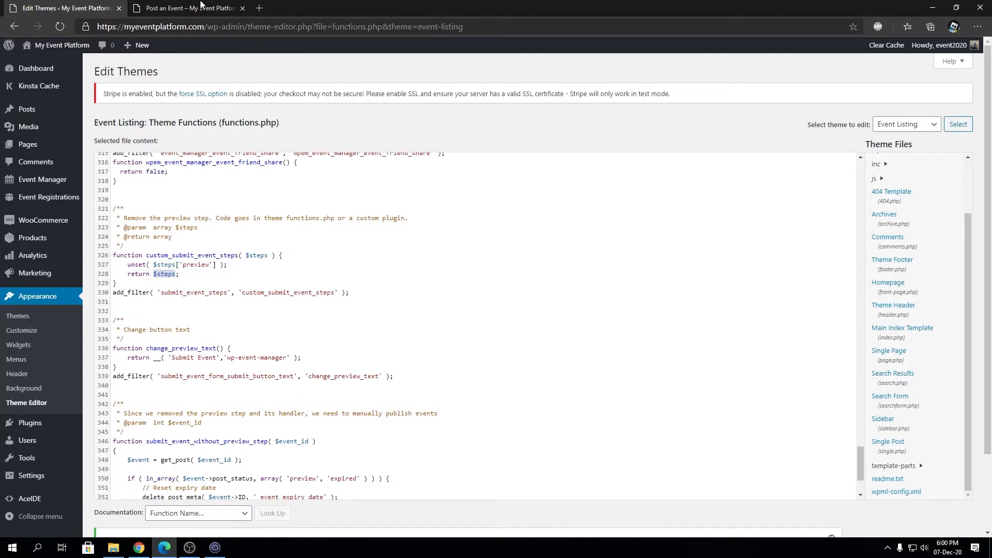
pyautogui.click(184, 7)
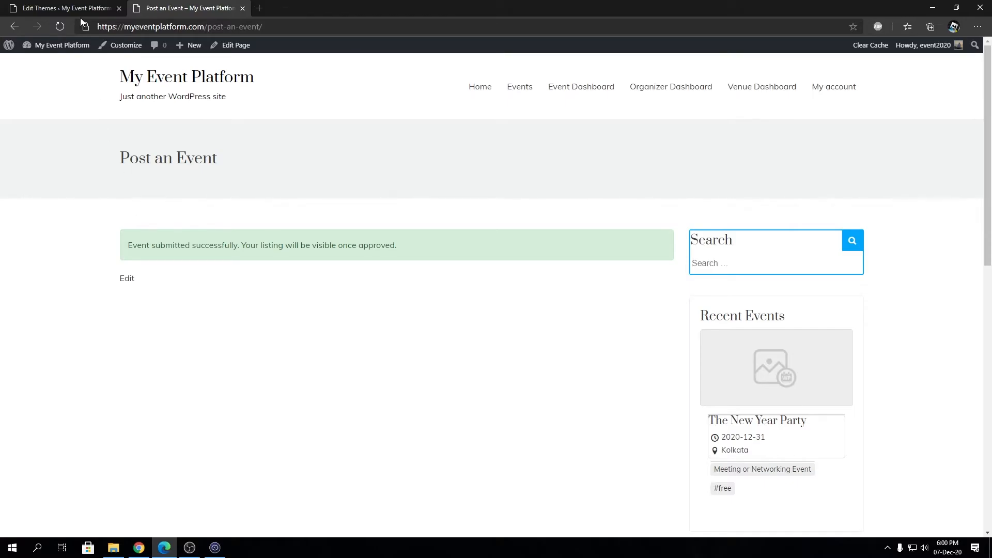
pyautogui.click(60, 7)
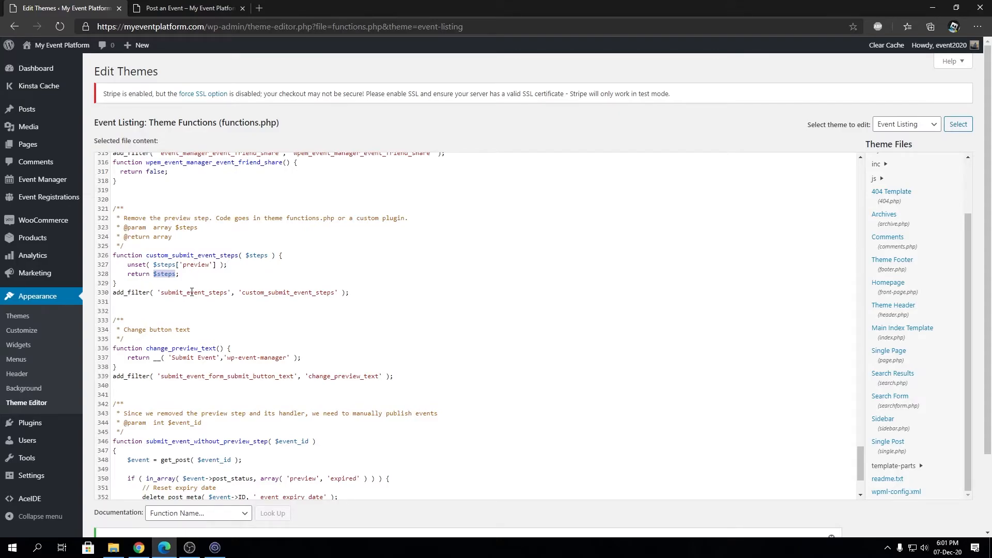
pyautogui.doubleClick(193, 293)
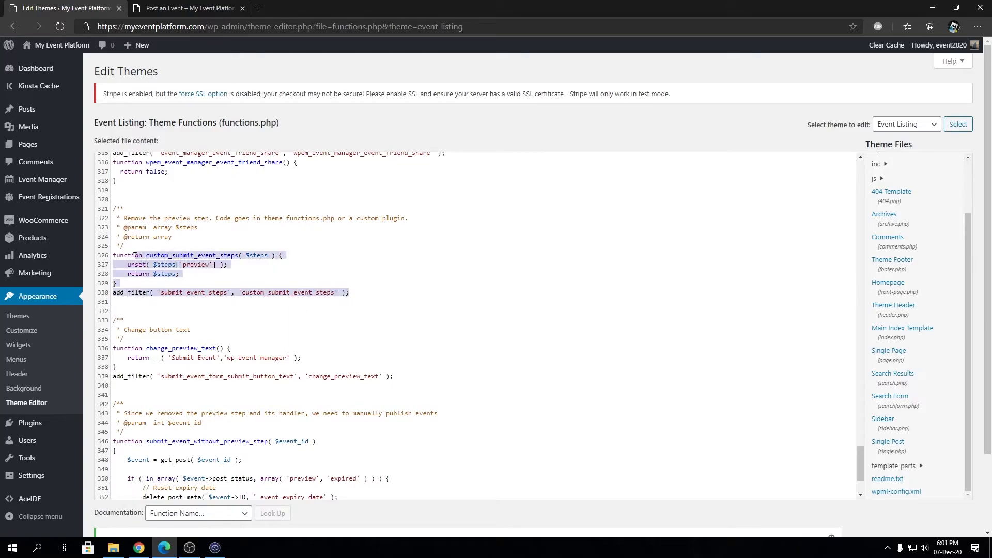
pyautogui.doubleClick(128, 255)
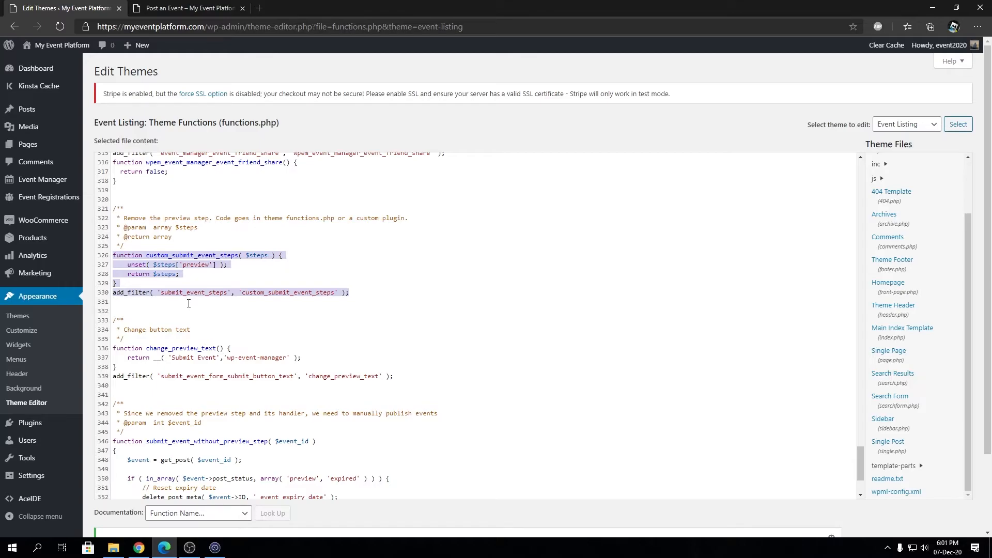
pyautogui.moveTo(196, 260)
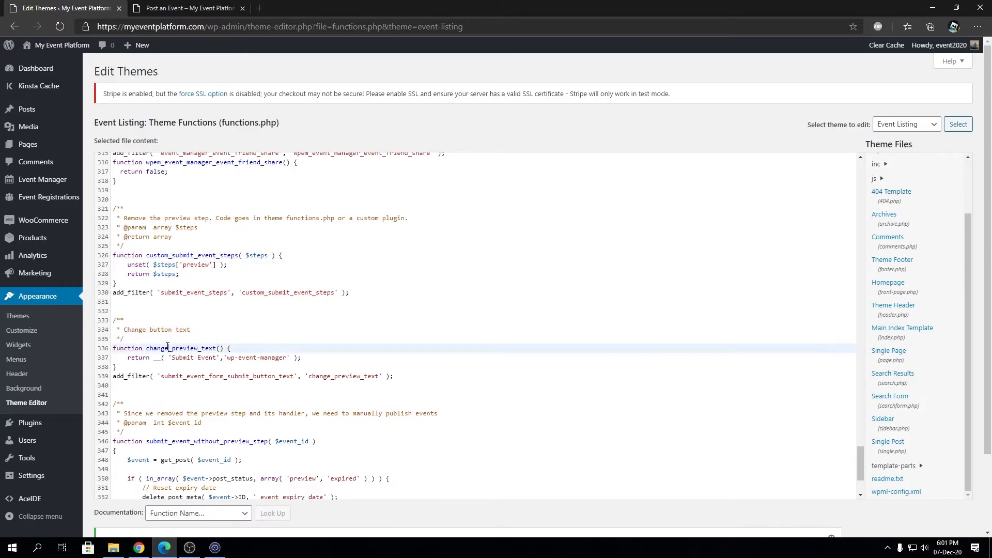
pyautogui.click(187, 8)
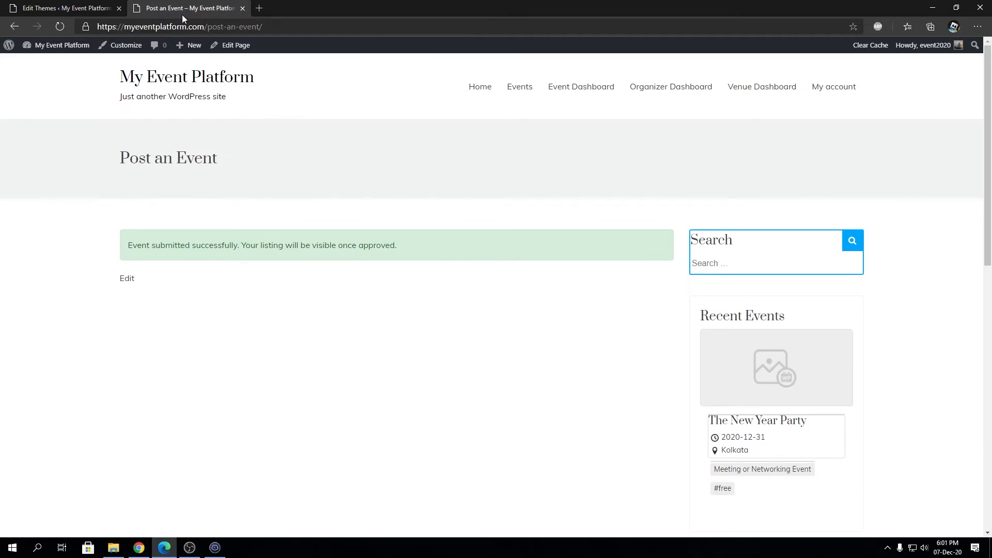
pyautogui.click(126, 278)
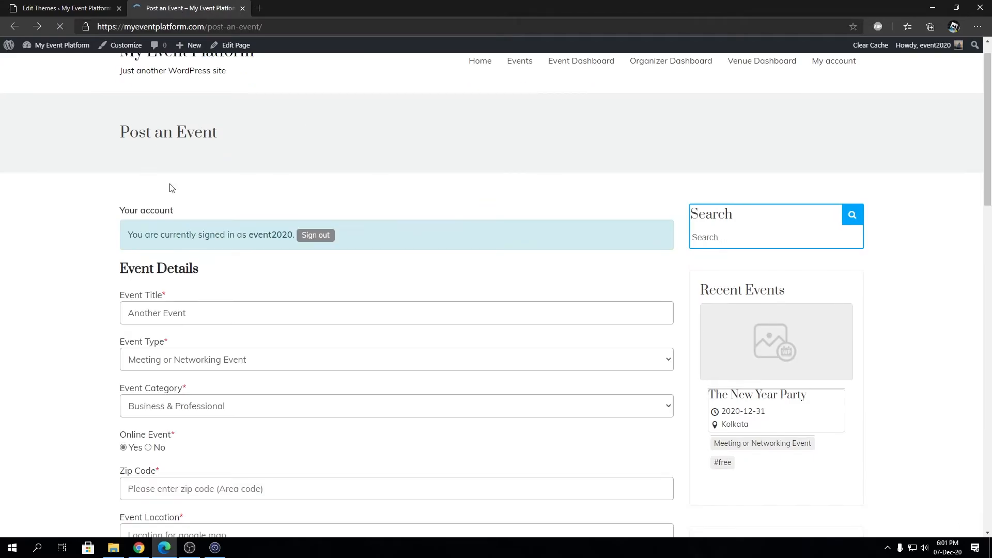
pyautogui.scroll(-3)
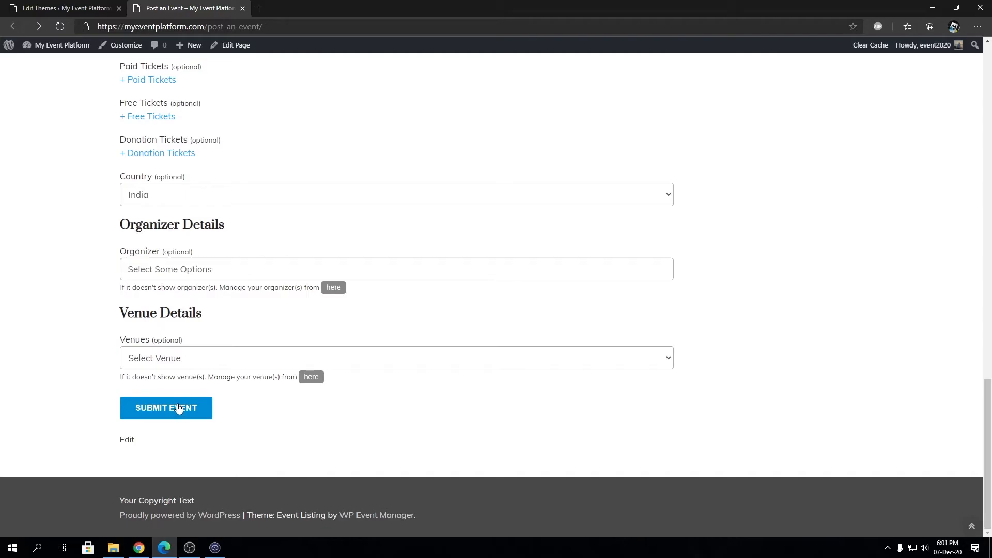
pyautogui.click(63, 7)
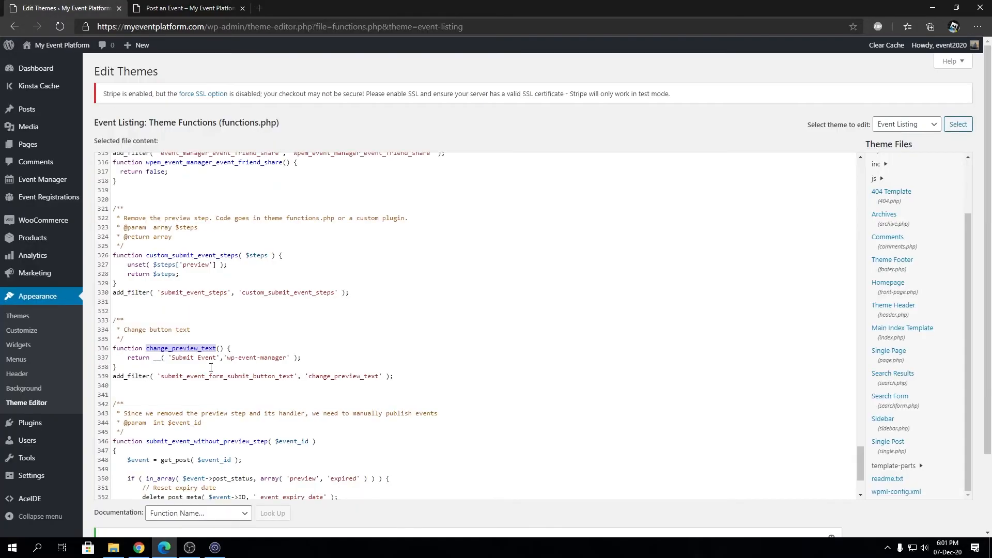
pyautogui.click(196, 358)
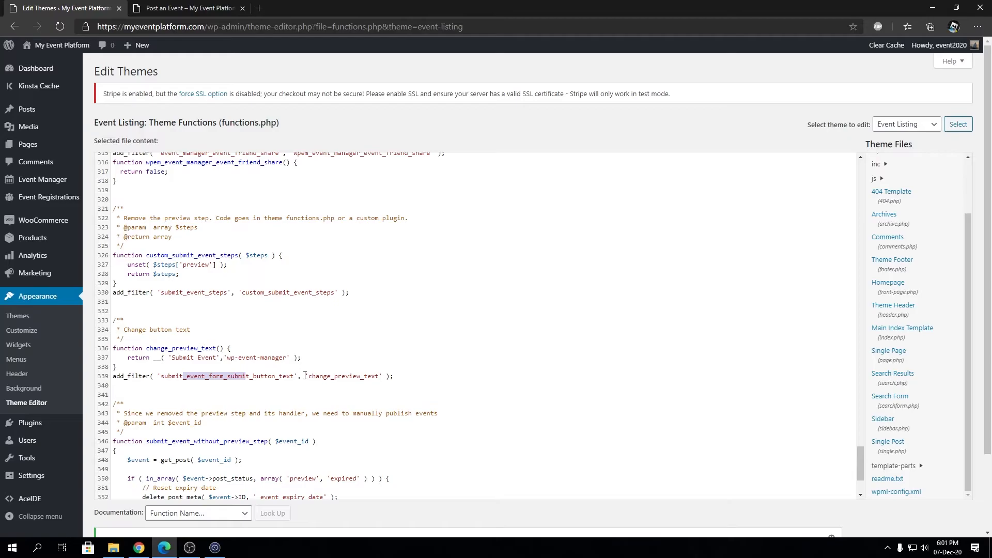
pyautogui.doubleClick(190, 357)
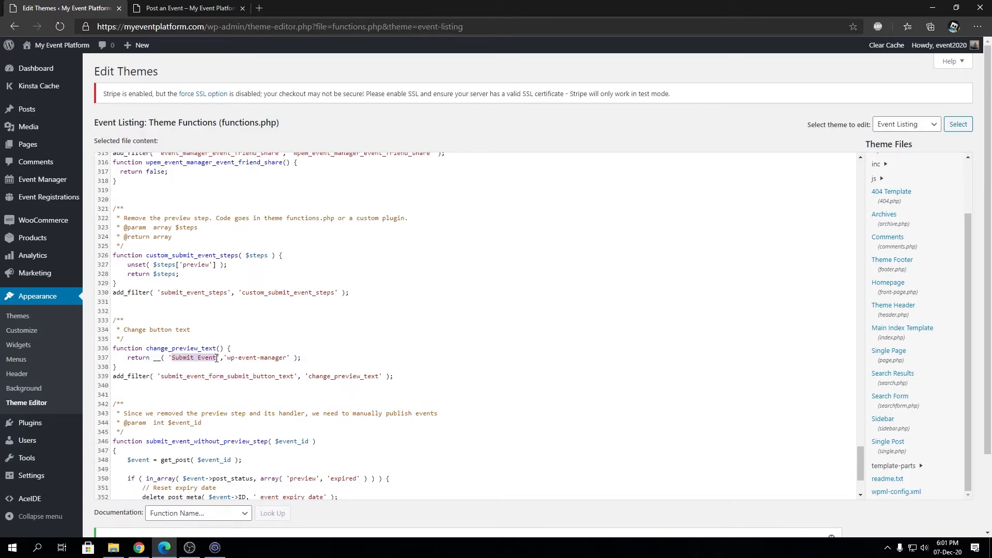
pyautogui.click(212, 357)
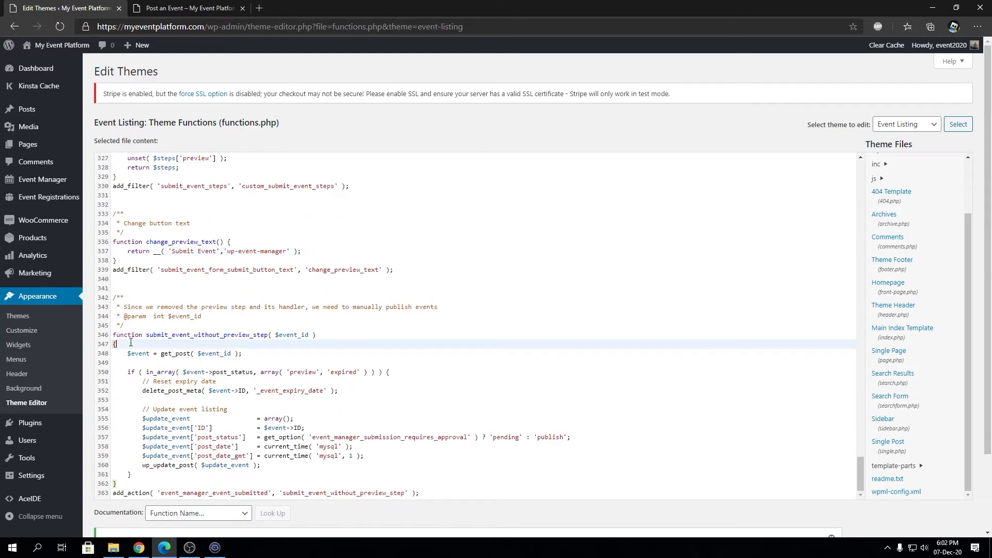
pyautogui.click(187, 7)
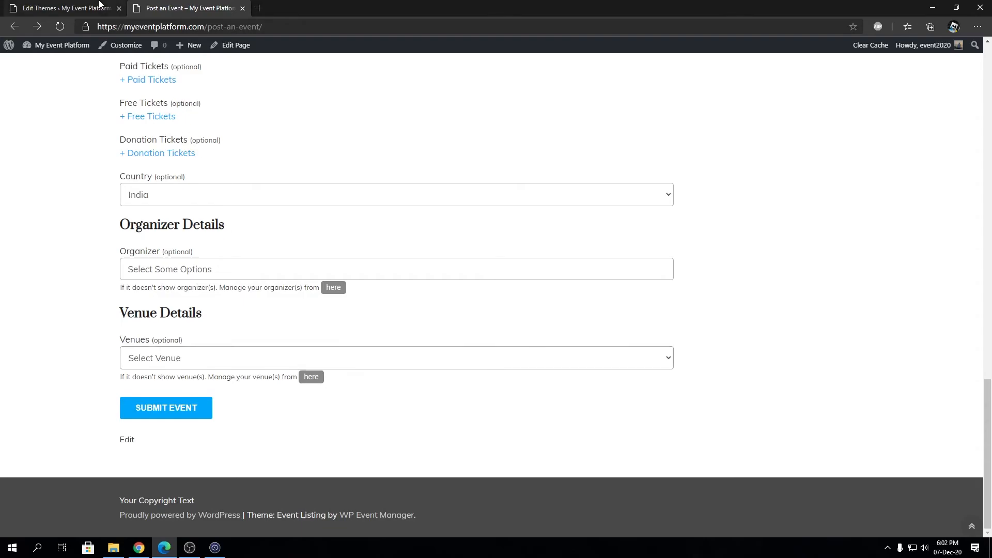
pyautogui.click(60, 7)
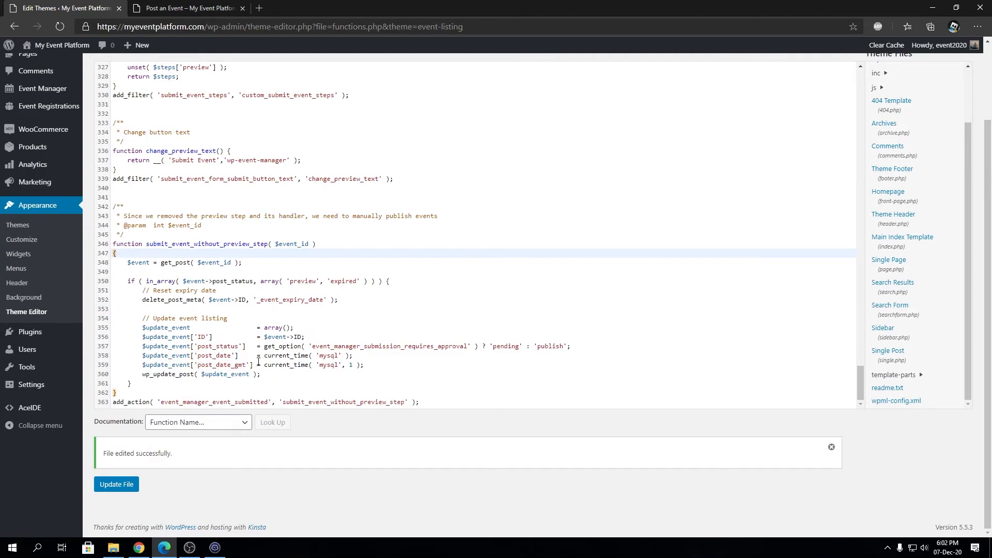
pyautogui.click(115, 253)
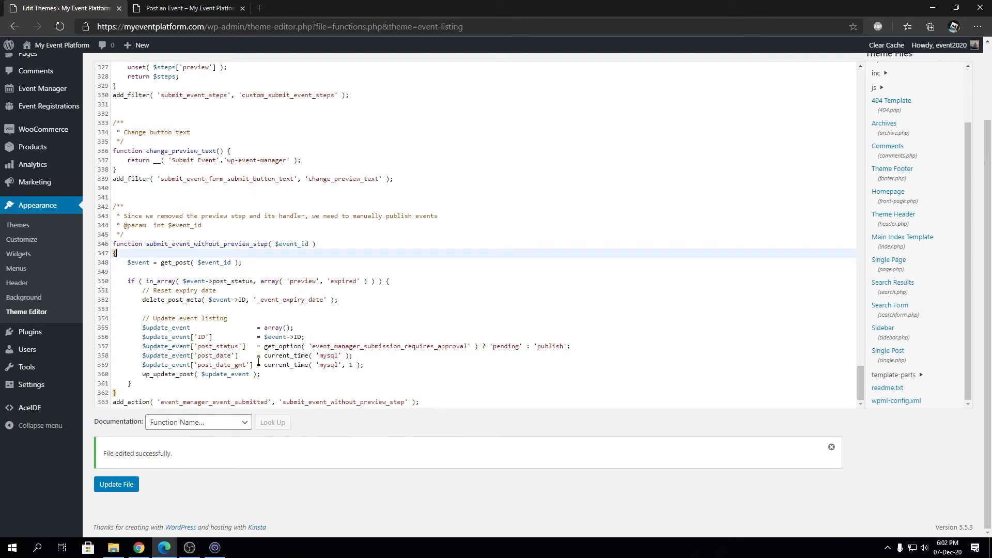
pyautogui.doubleClick(214, 402)
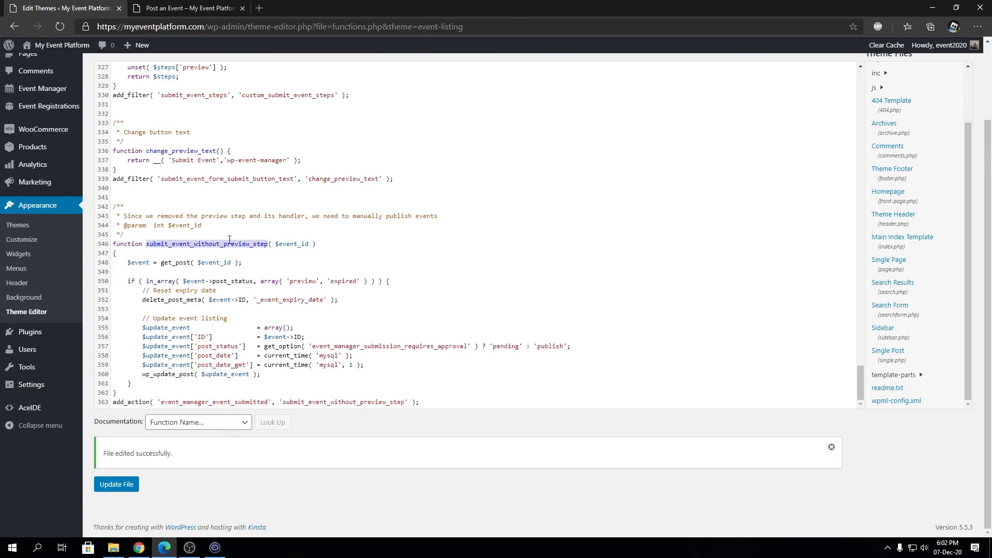
pyautogui.moveTo(267, 225)
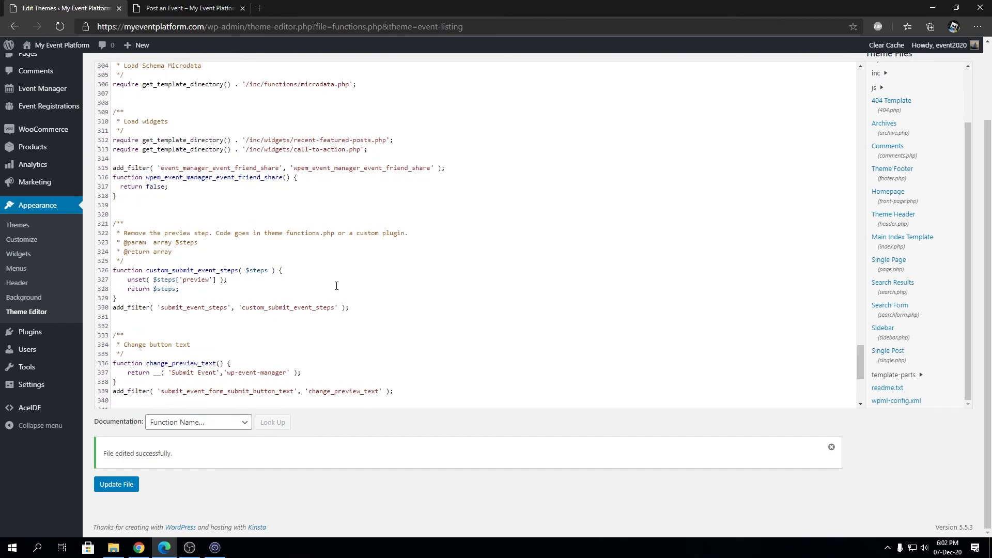
pyautogui.moveTo(330, 255)
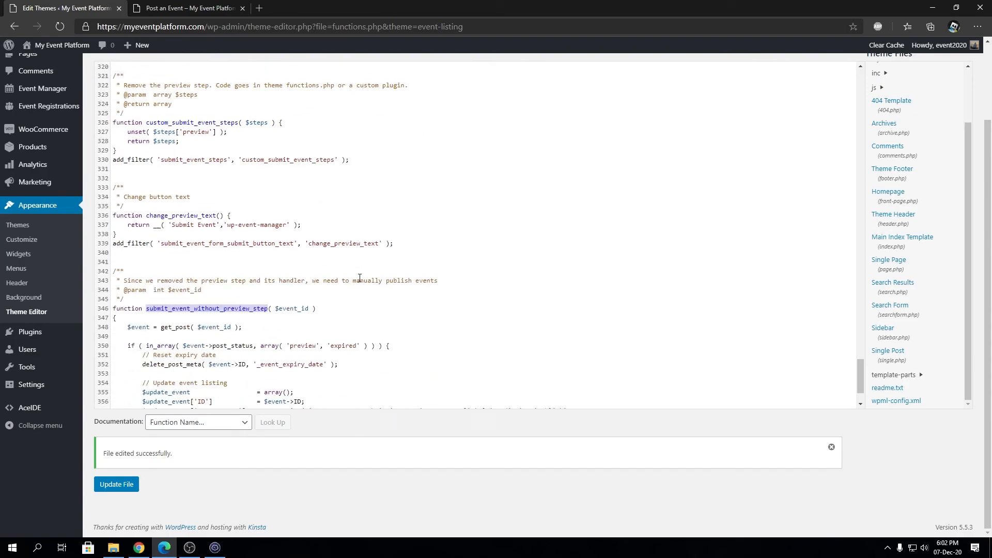
pyautogui.scroll(-3)
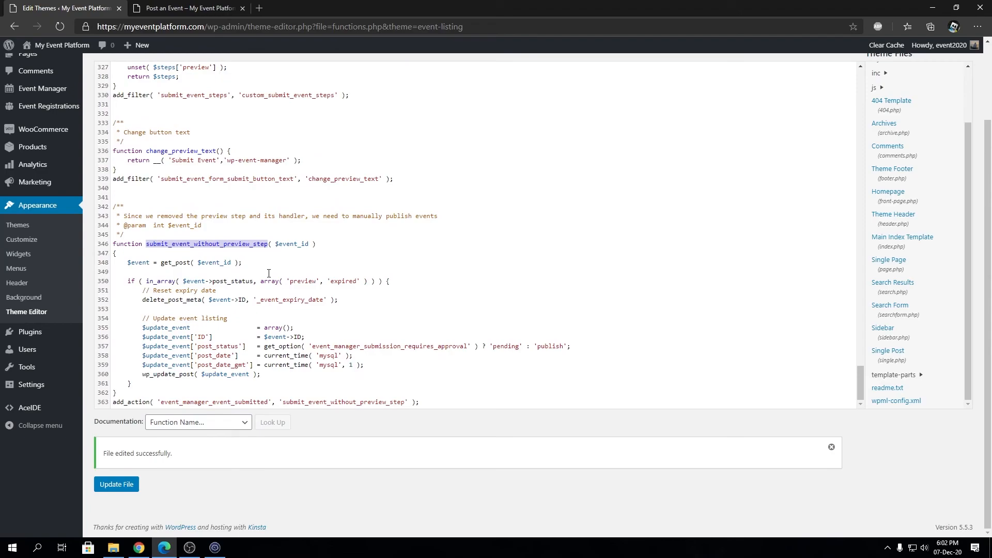